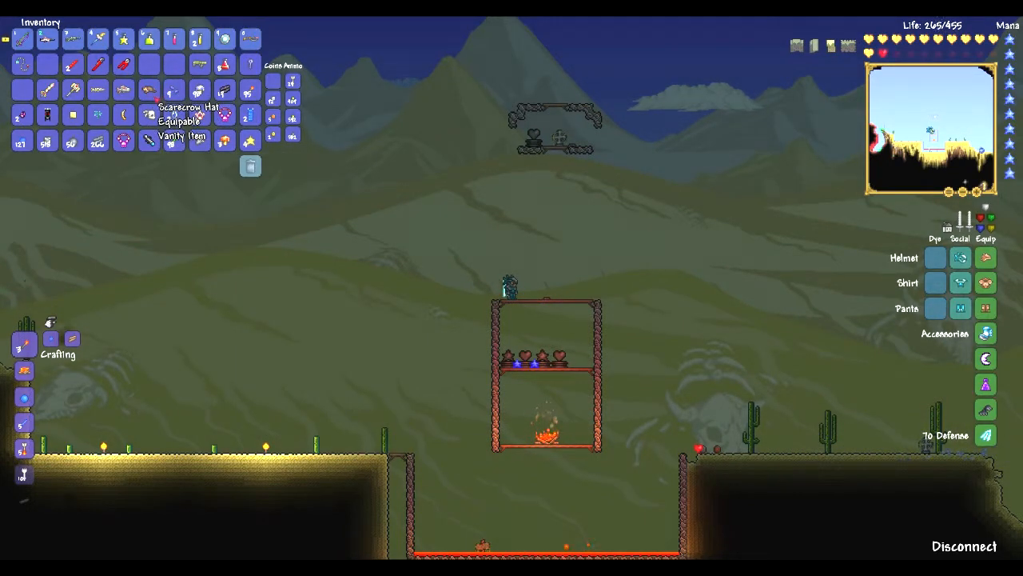
mouse_move(72, 90)
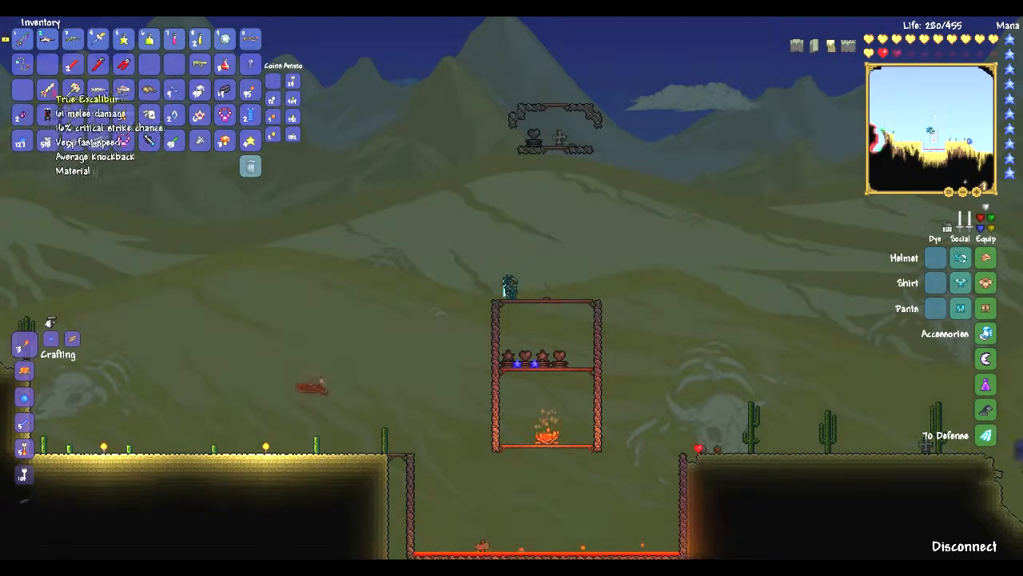